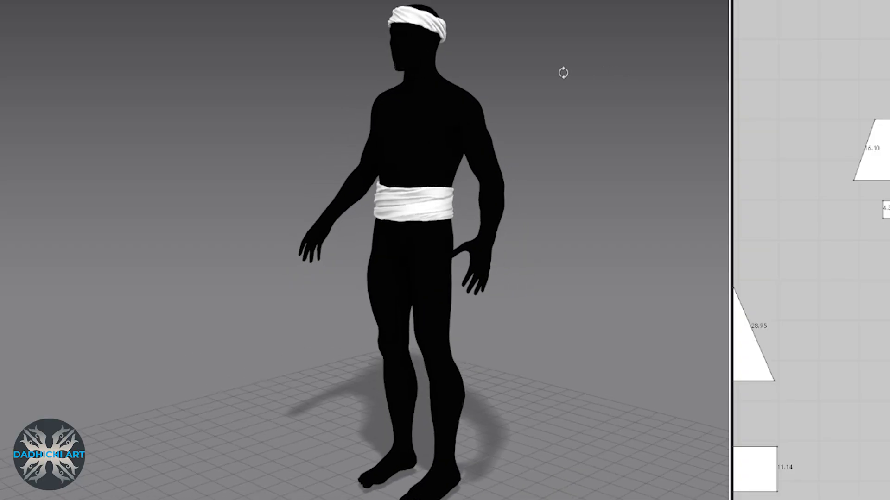
Step: Orbit the avatar to preview the finished twisted belt and headband from behind
left_click_drag(561, 72, 492, 76)
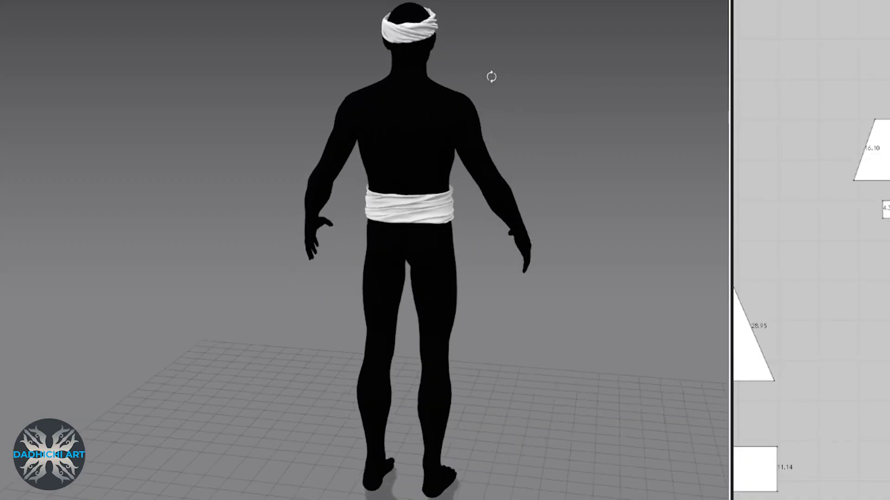
left_click_drag(490, 76, 403, 76)
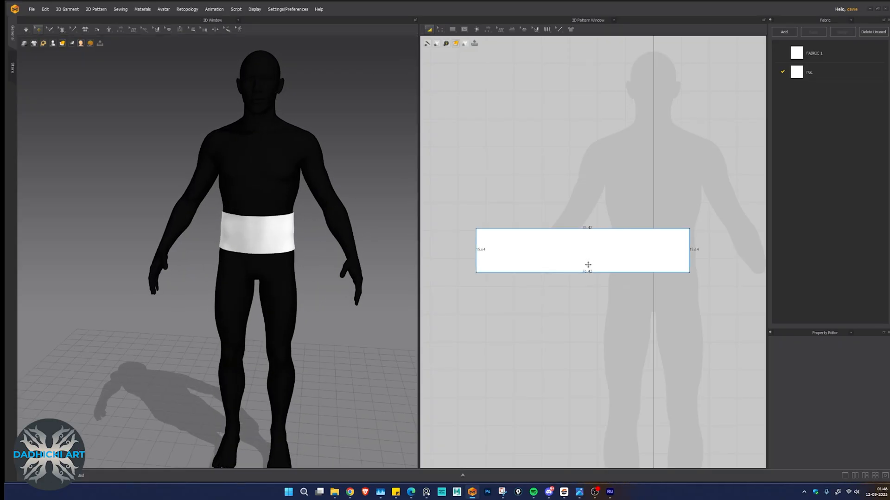
Step: Instance the waist-band rectangle and join the two strips' edges with Segment Sewing
right_click(578, 265)
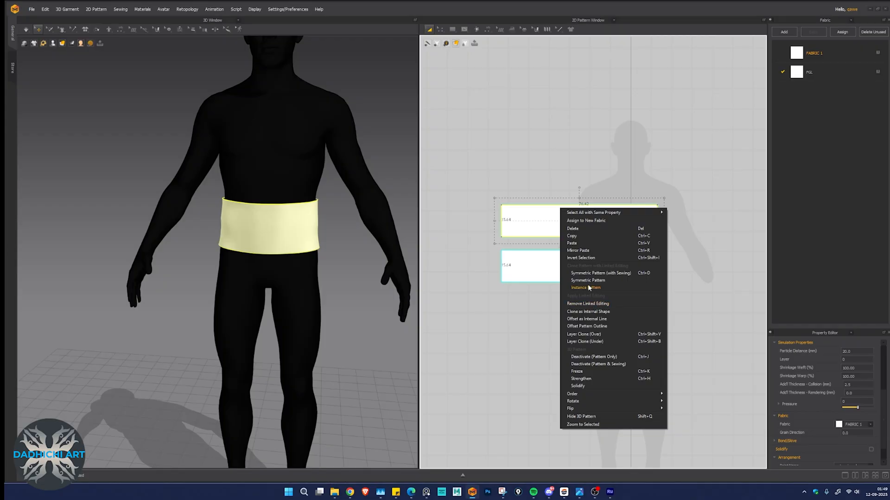
left_click(586, 287)
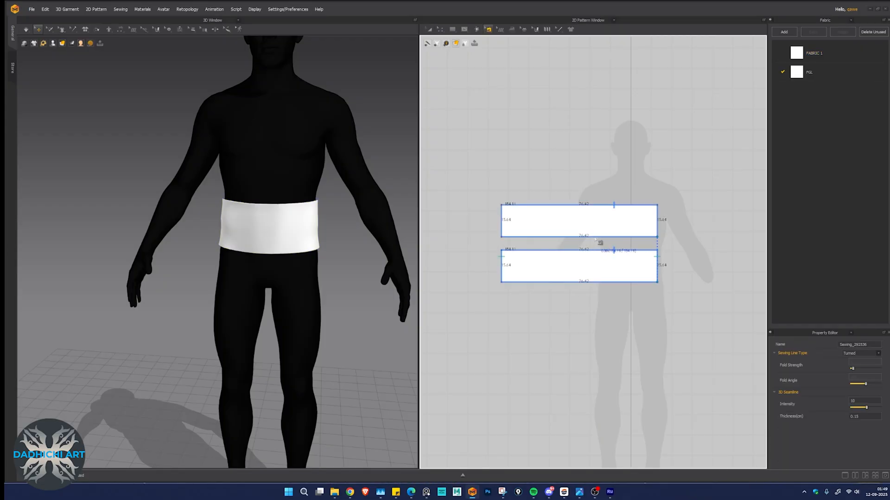
left_click(488, 29)
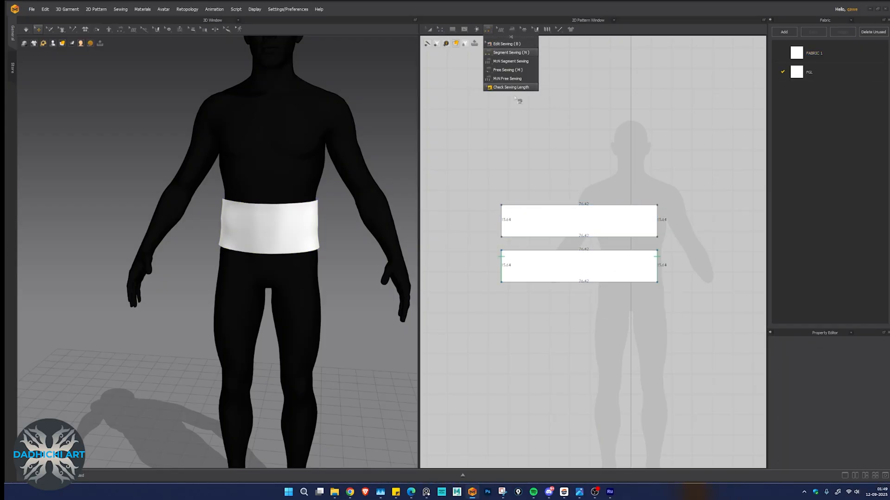
left_click(509, 52)
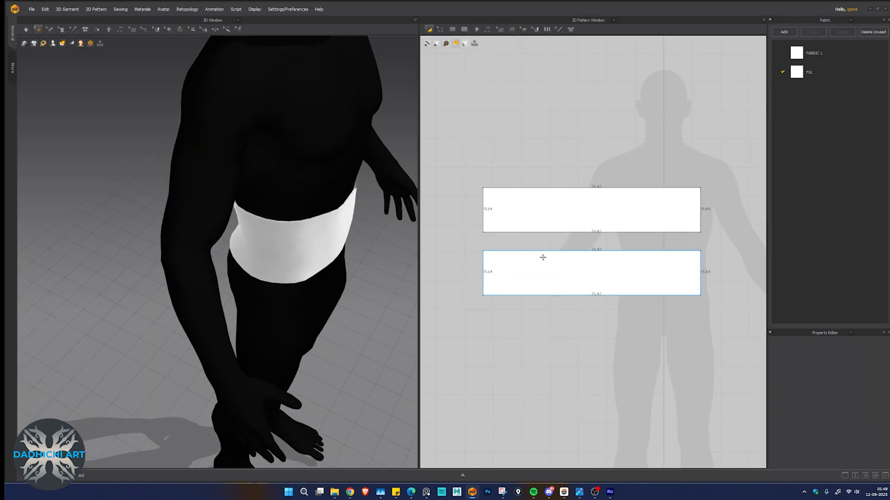
left_click(591, 272)
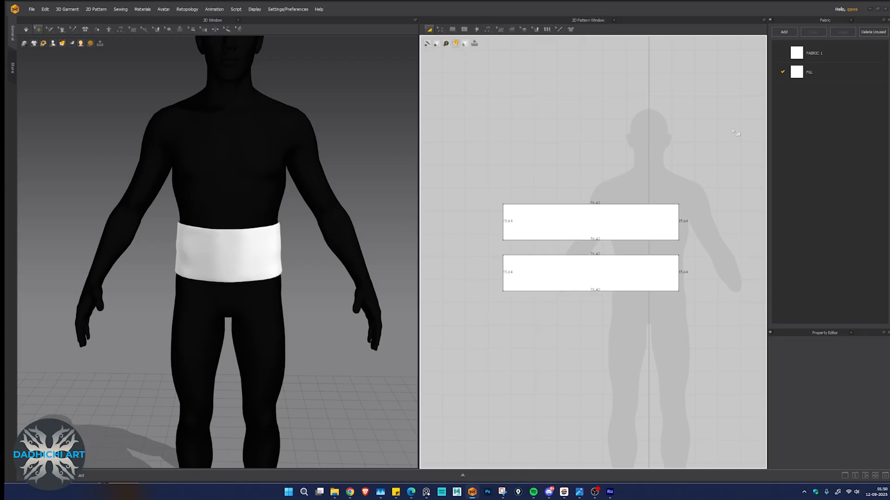
Step: Add a third fabric and review its full-grain leather physical property preset
left_click(784, 31)
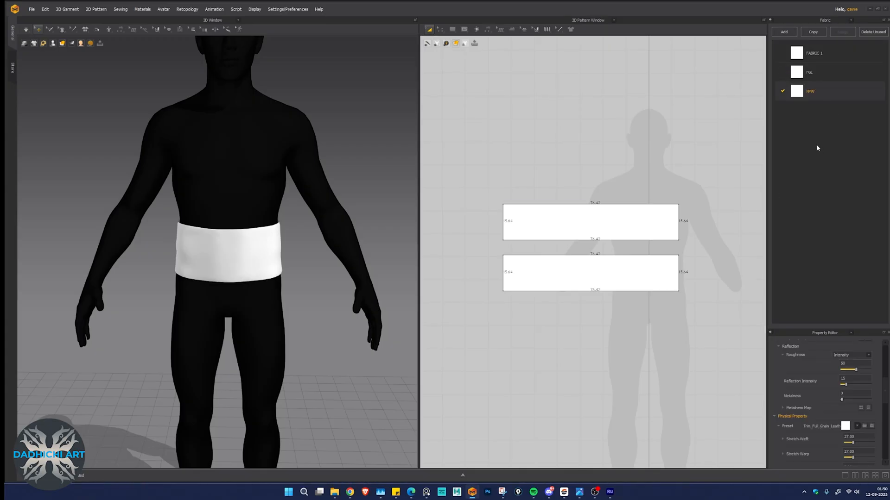
left_click(823, 426)
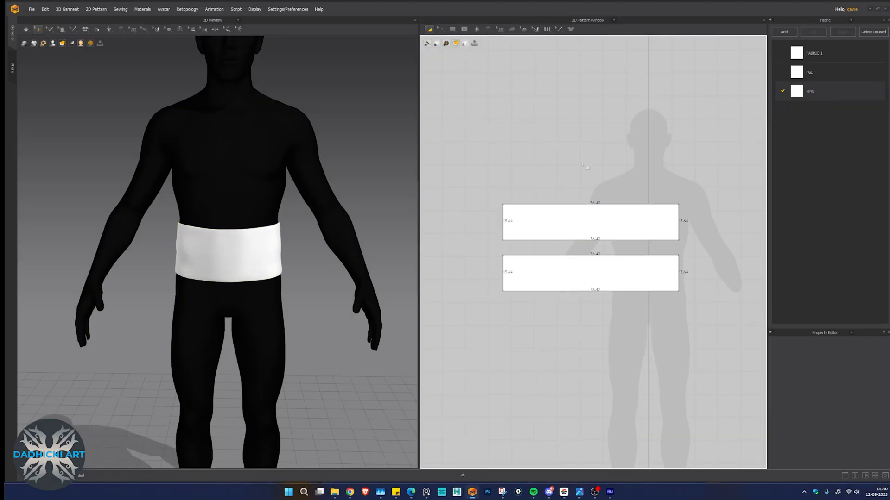
Step: Skew the top strip into a parallelogram and set its Particle Distance to 10
left_click(590, 222)
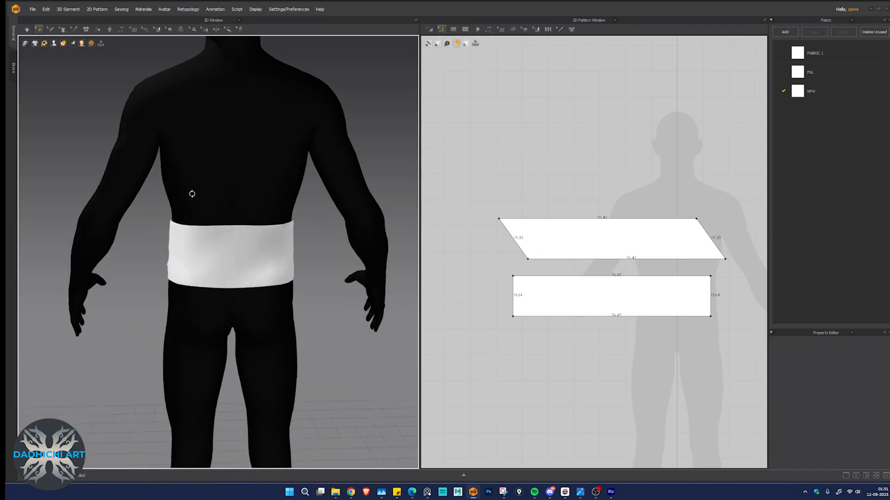
left_click(610, 237)
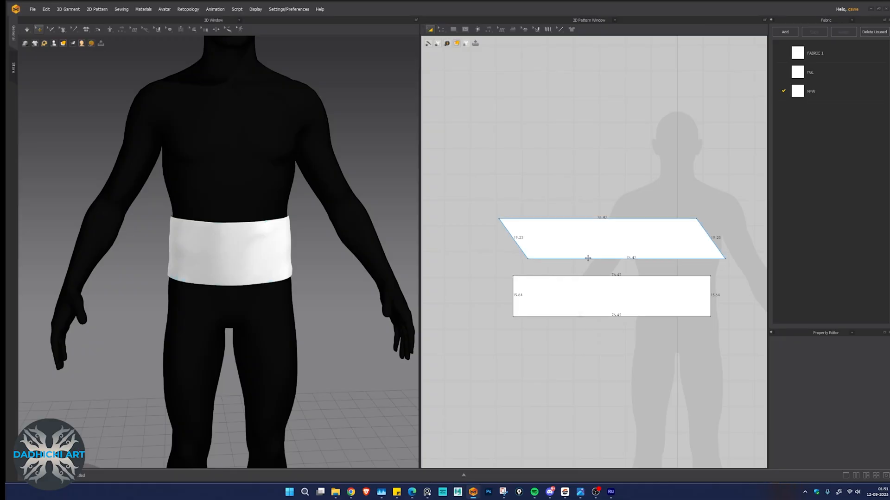
left_click(587, 259)
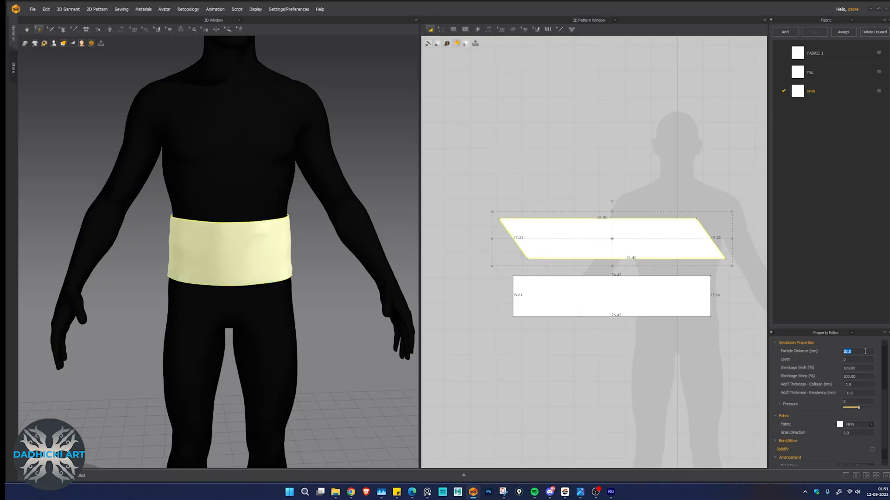
type("10")
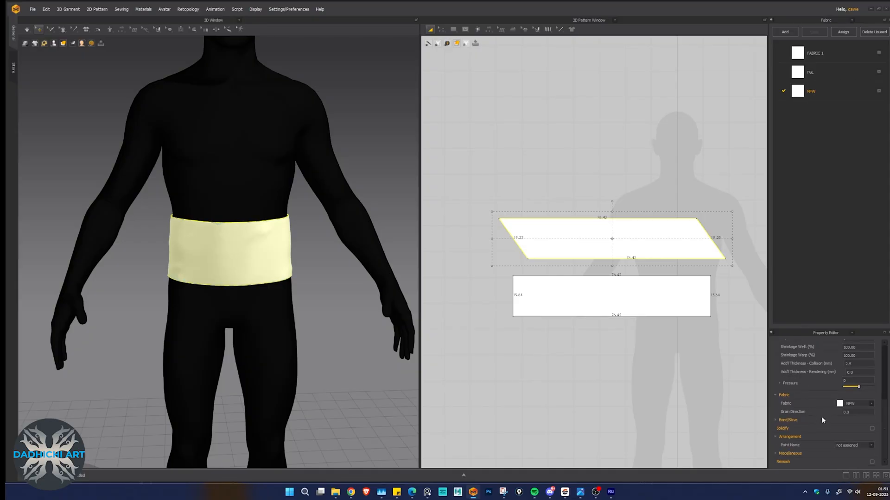
left_click(848, 412)
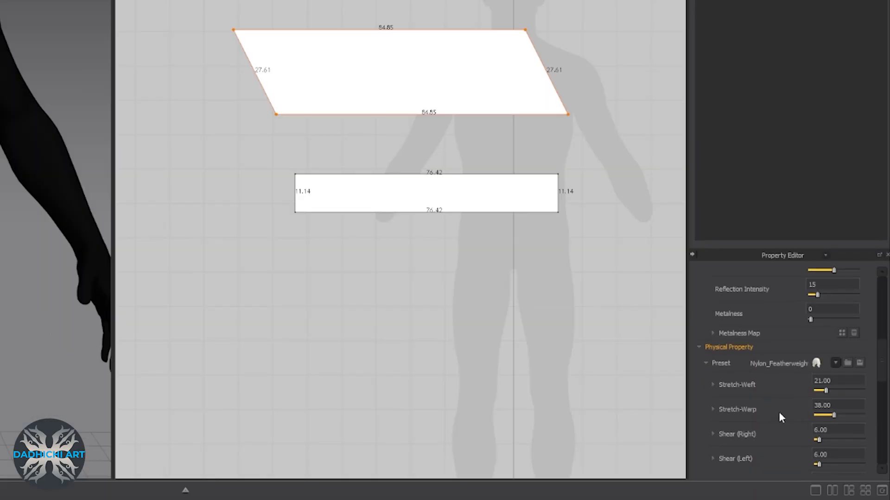
Step: Scroll through the fabric's physical properties before simulating the belt drape
scroll("down", 3)
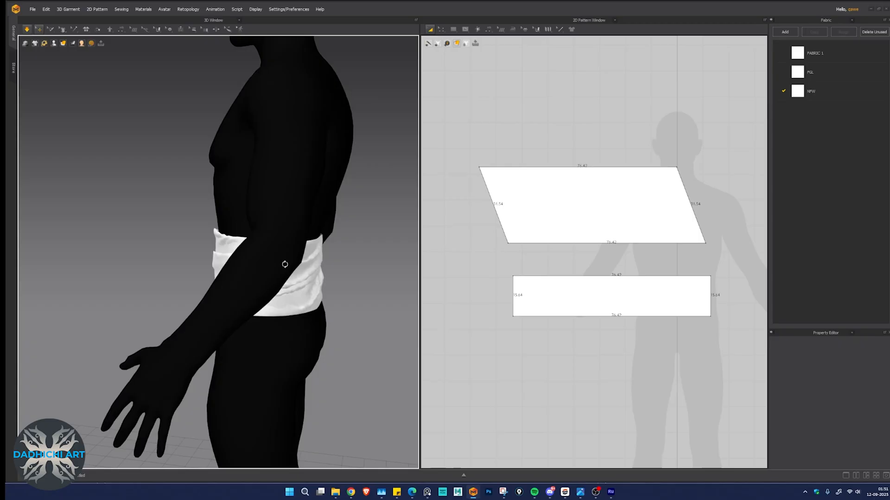
Step: Run the simulation on the slanted strip so the belt bunches into thick twisted folds
left_click(582, 204)
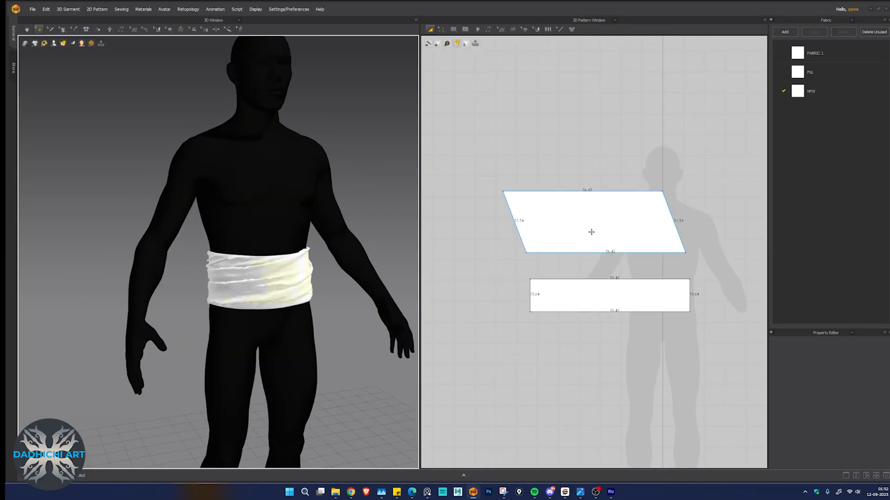
left_click(590, 222)
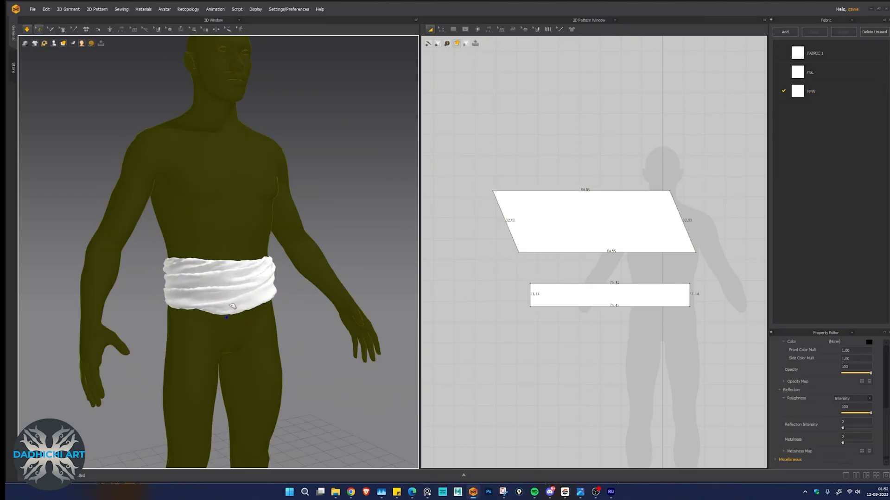
left_click(578, 222)
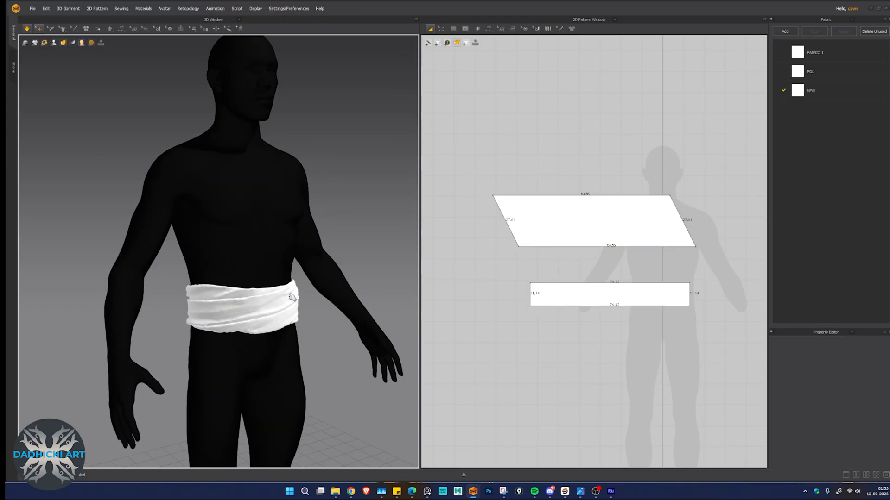
Step: Set the slanted strip's Shrinkage Weft to 115 to tighten the twisted belt
left_click(593, 221)
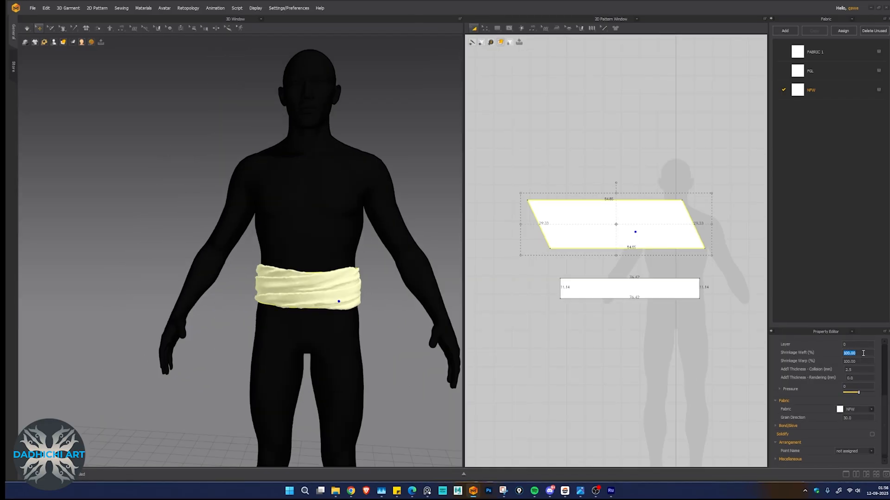
type("115.00")
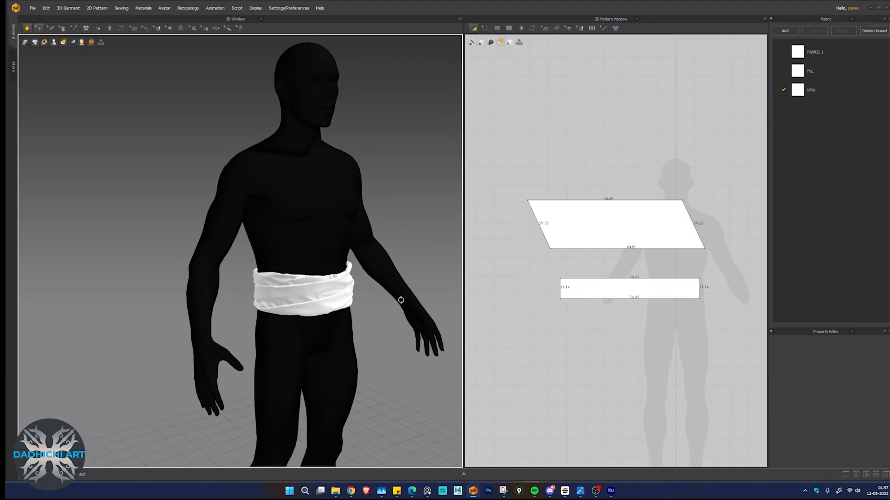
Step: Arrange a thin rectangle and a slanted strip around the avatar's head as a headband
left_click(615, 223)
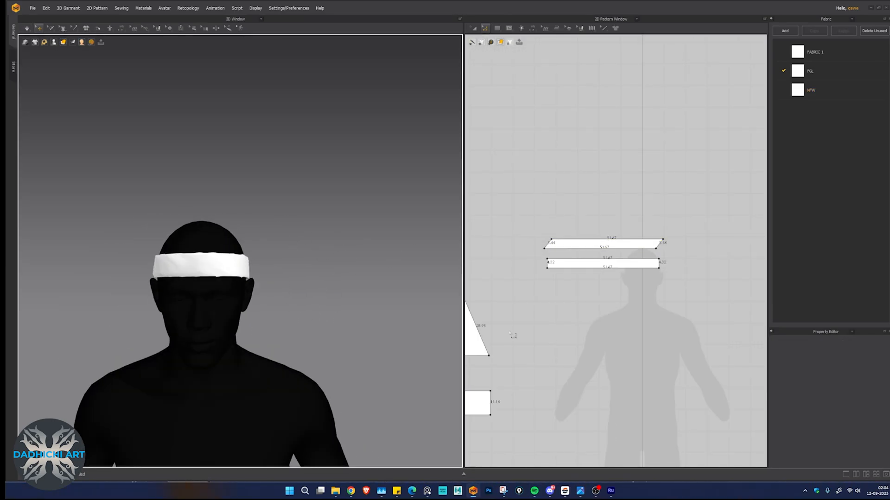
Step: Simulate the headband strips so they twist into a thick wrap around the head
left_click(603, 242)
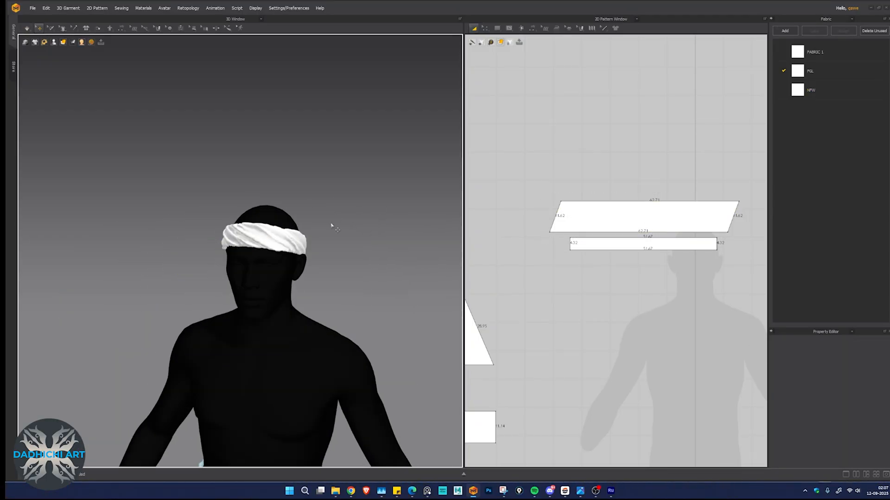
Step: Settle the headband, select its slanted strip, and reach Unfreeze on the frozen waist belt
left_click(644, 219)
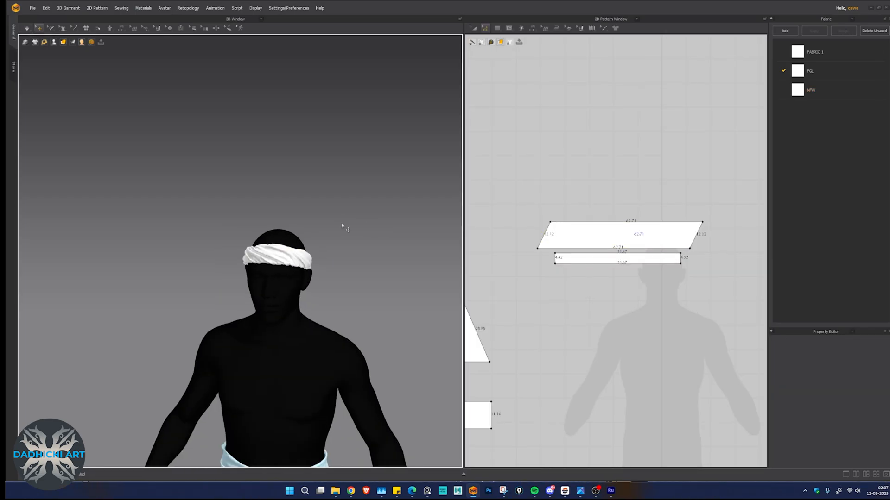
left_click(618, 234)
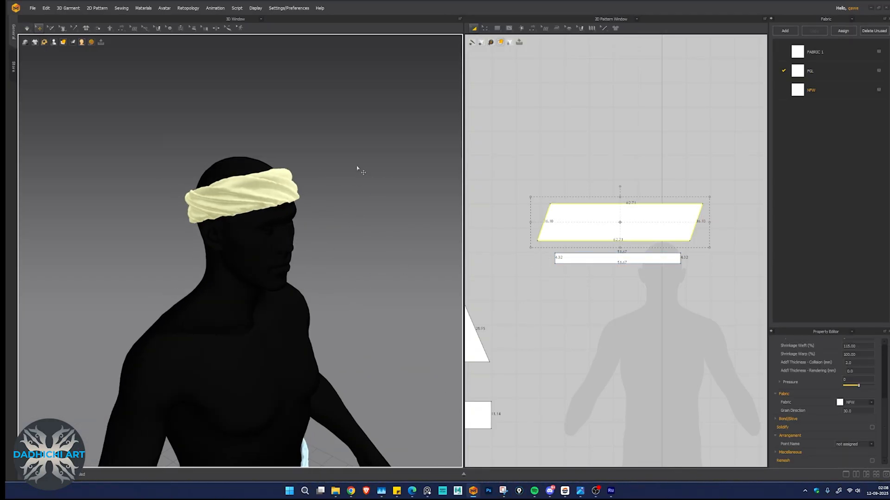
right_click(283, 340)
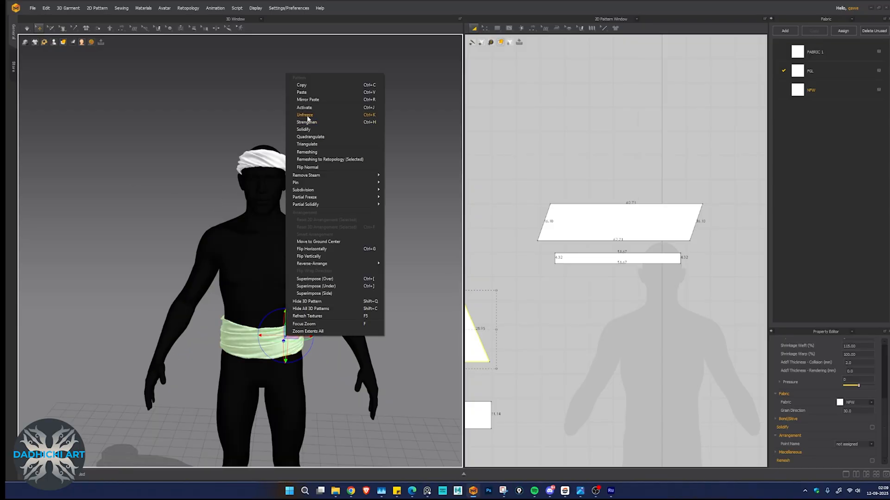